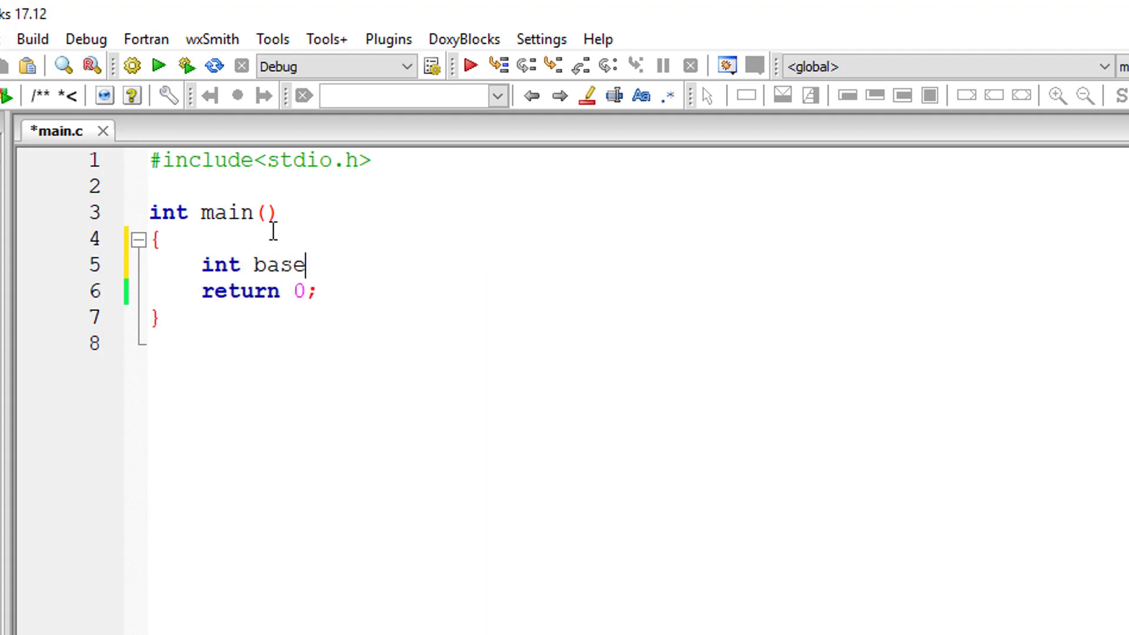
- Declare int variables base, exponent and res in main
{"action": "type", "text": ", exponent, res"}
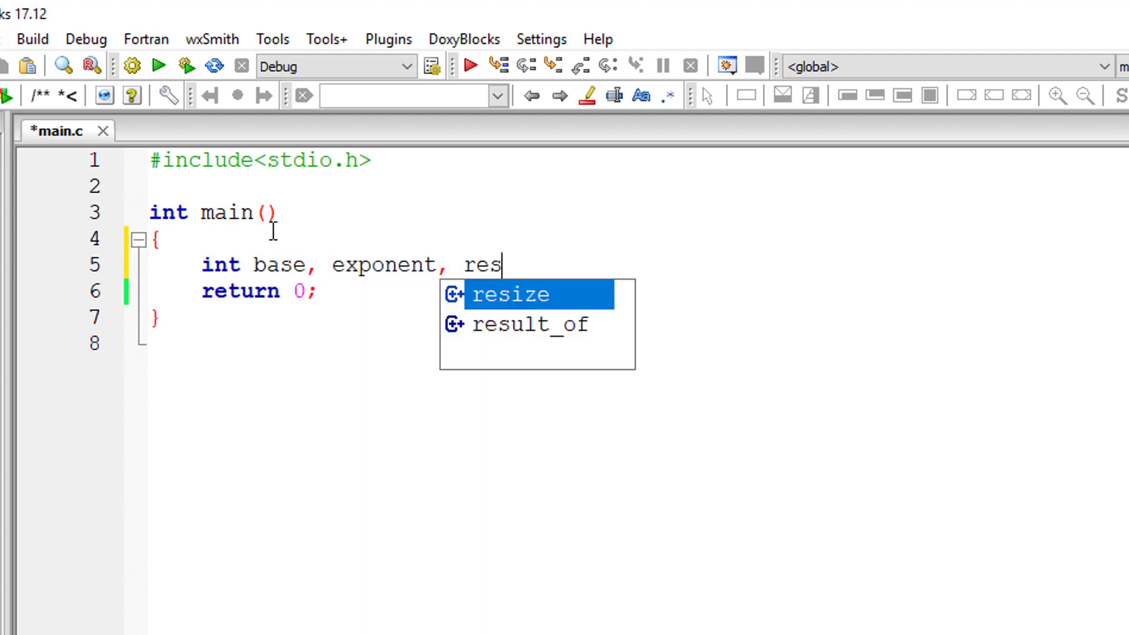
{"action": "type", "text": ";"}
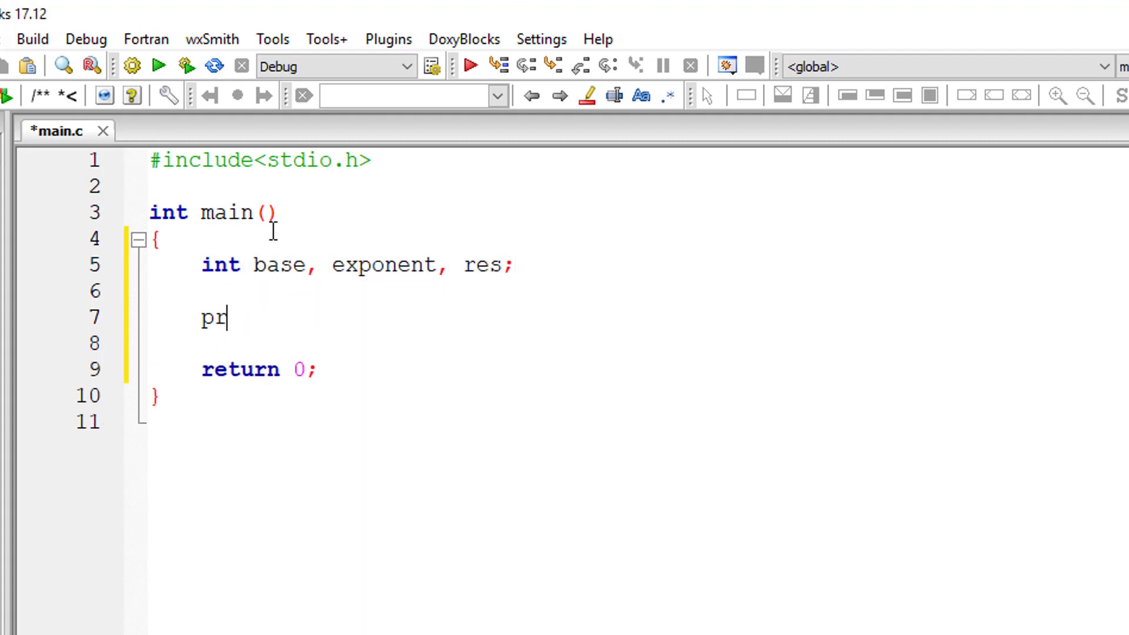
- Prompt "Enter the base" and read base with scanf("%d", &base)
{"action": "type", "text": "intf(\"Enter \""}
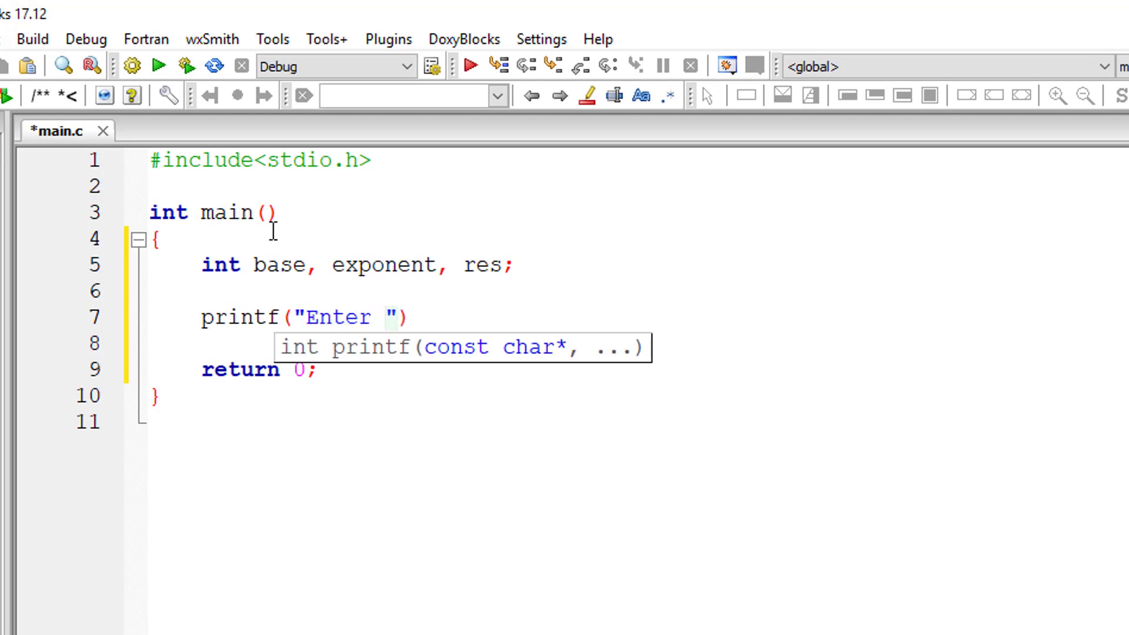
{"action": "type", "text": "the base\\n"}
{"action": "type", "text": "scanf(\""}
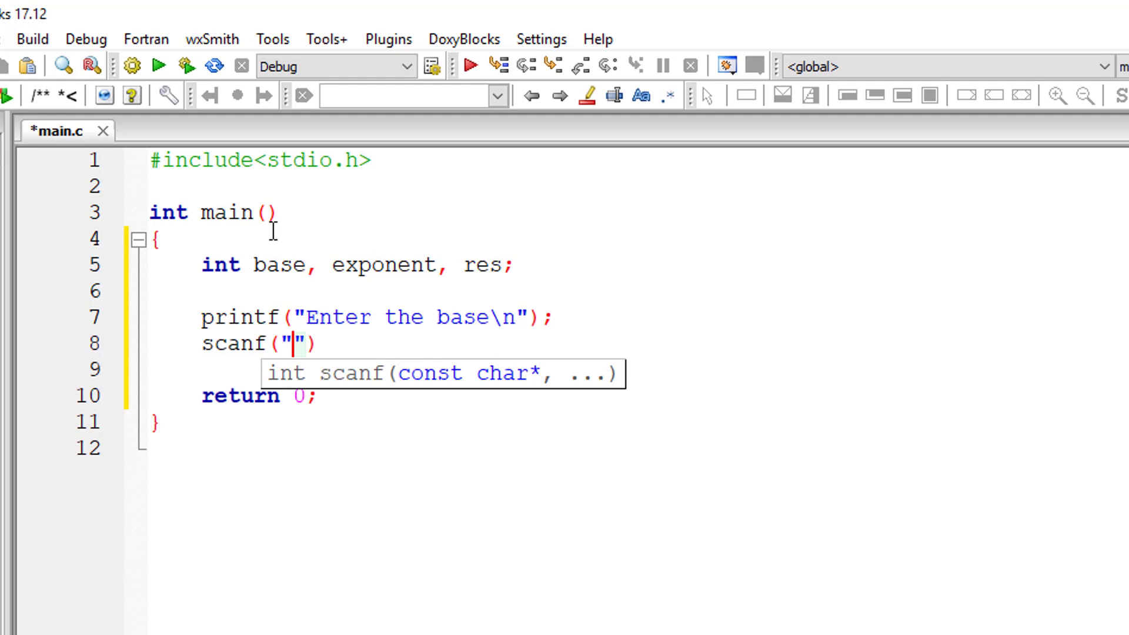
{"action": "type", "text": "%d\", &bas"}
{"action": "type", "text": "printf(\"Enter the "}
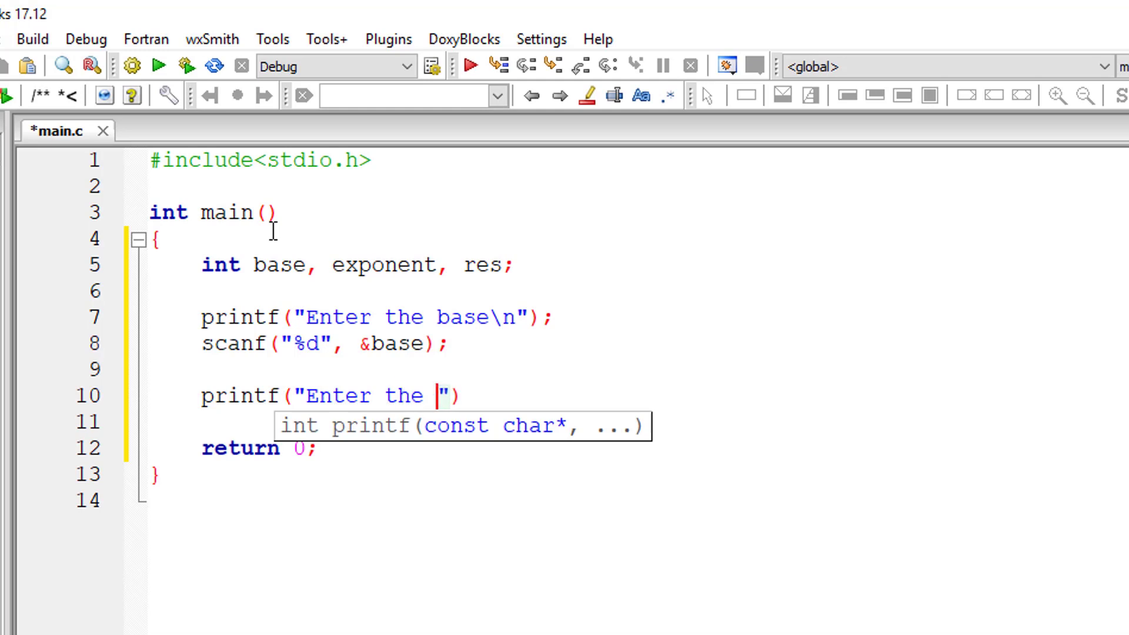
- Prompt for and read the exponent with scanf, then start the while loop on exponent
{"action": "type", "text": "exponent\\n"}
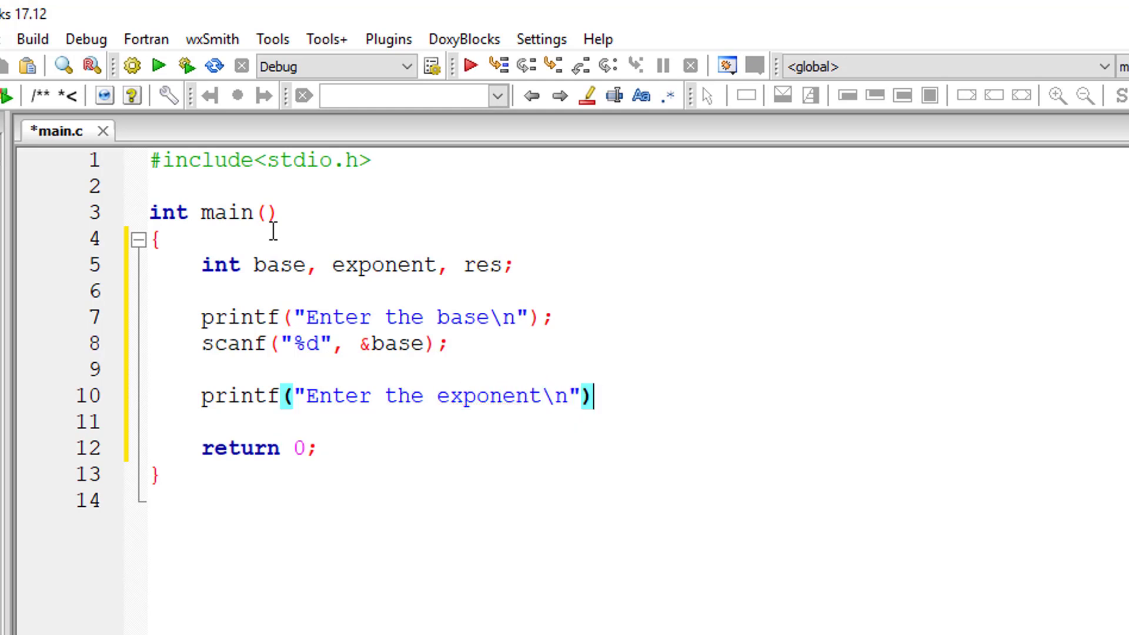
{"action": "type", "text": "scanf(\"%d\""}
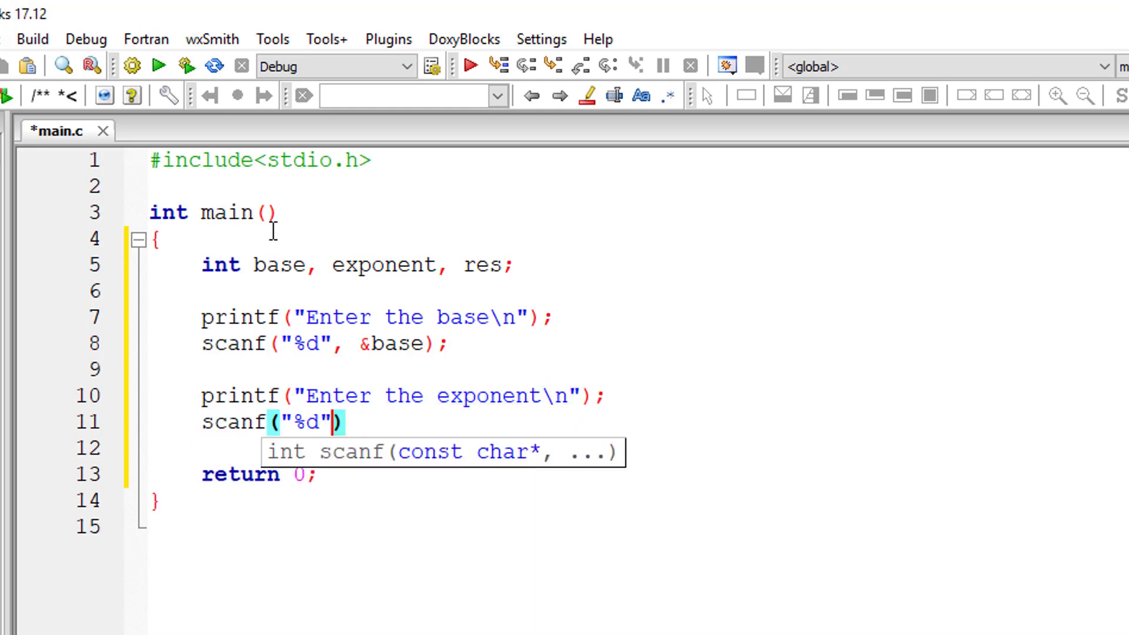
{"action": "type", "text": ", &exponent"}
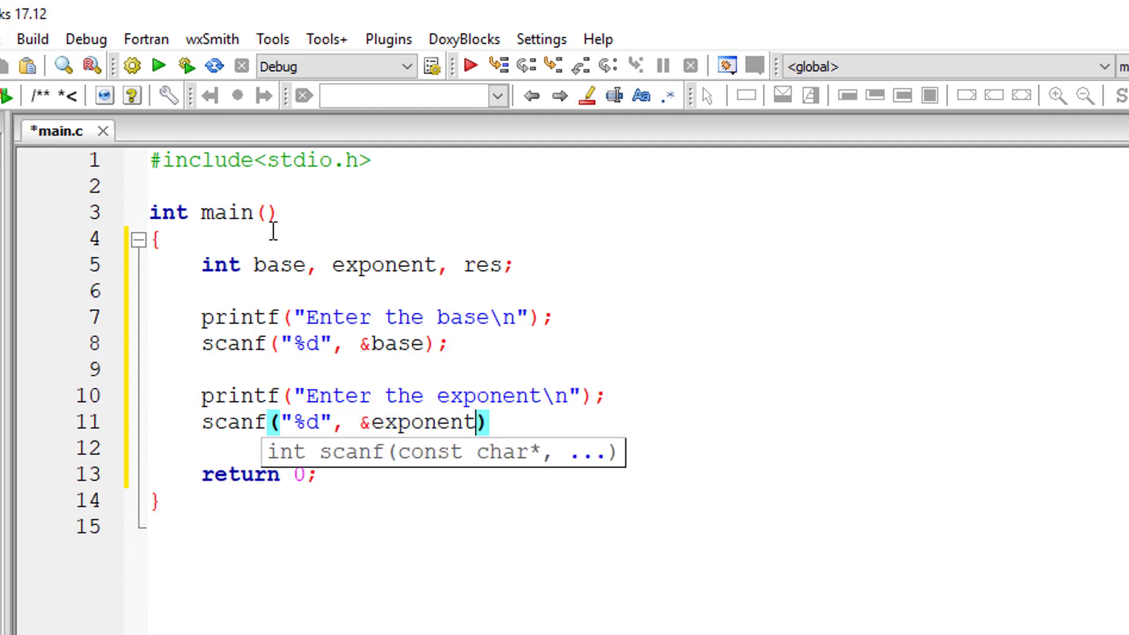
{"action": "type", "text": "while(exponent"}
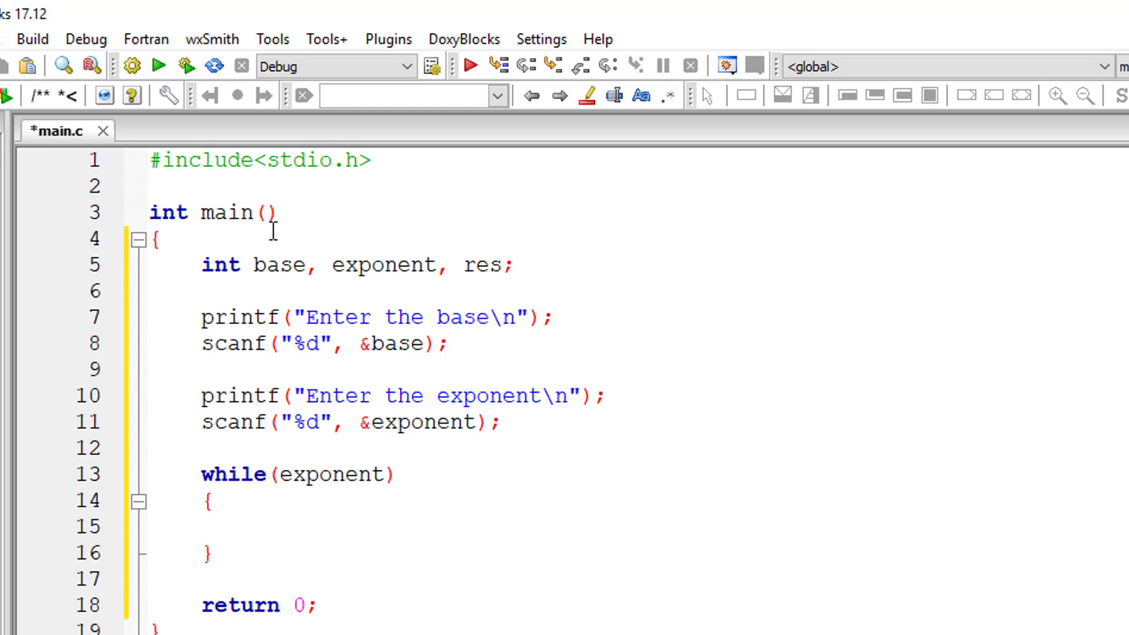
- Inside the while loop multiply res by base (res = res * base;)
{"action": "type", "text": "res ="}
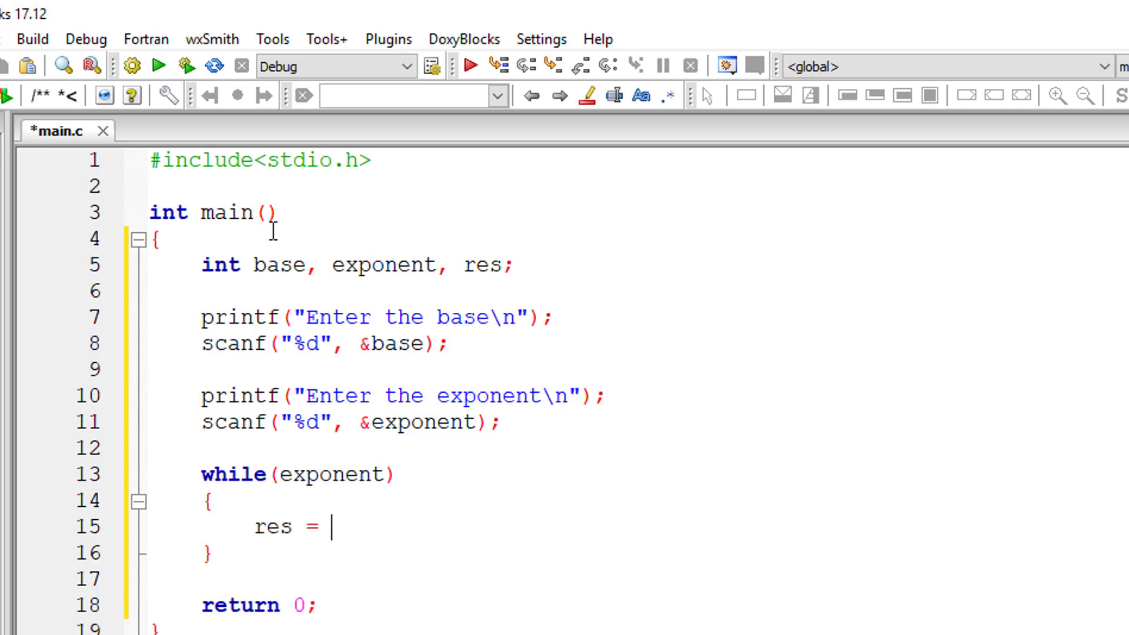
{"action": "type", "text": "res"}
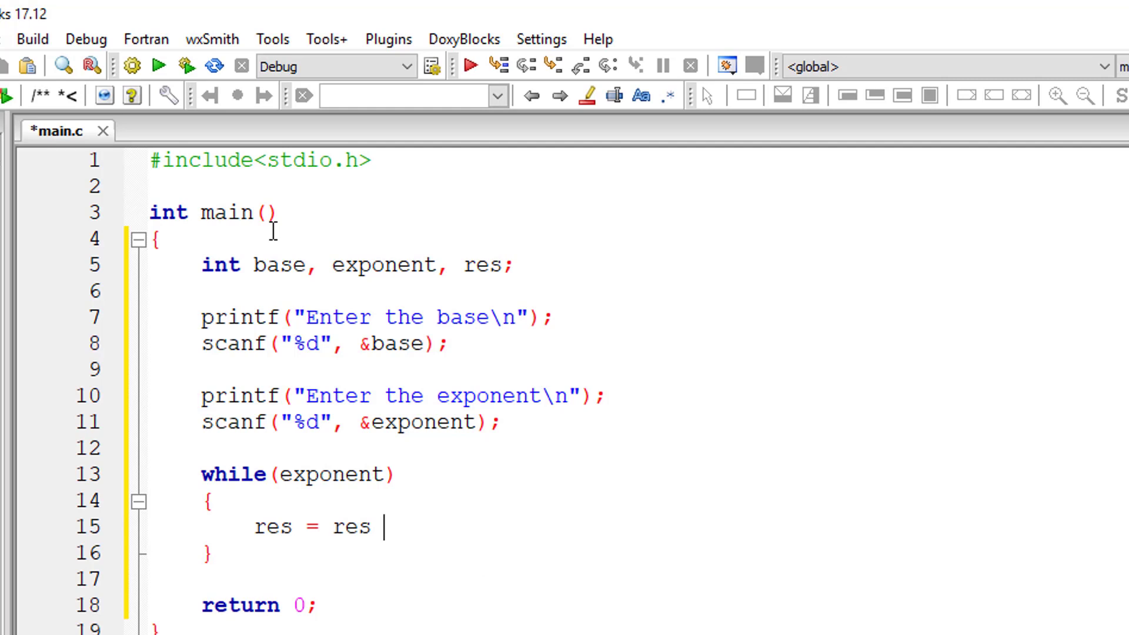
{"action": "type", "text": "* base"}
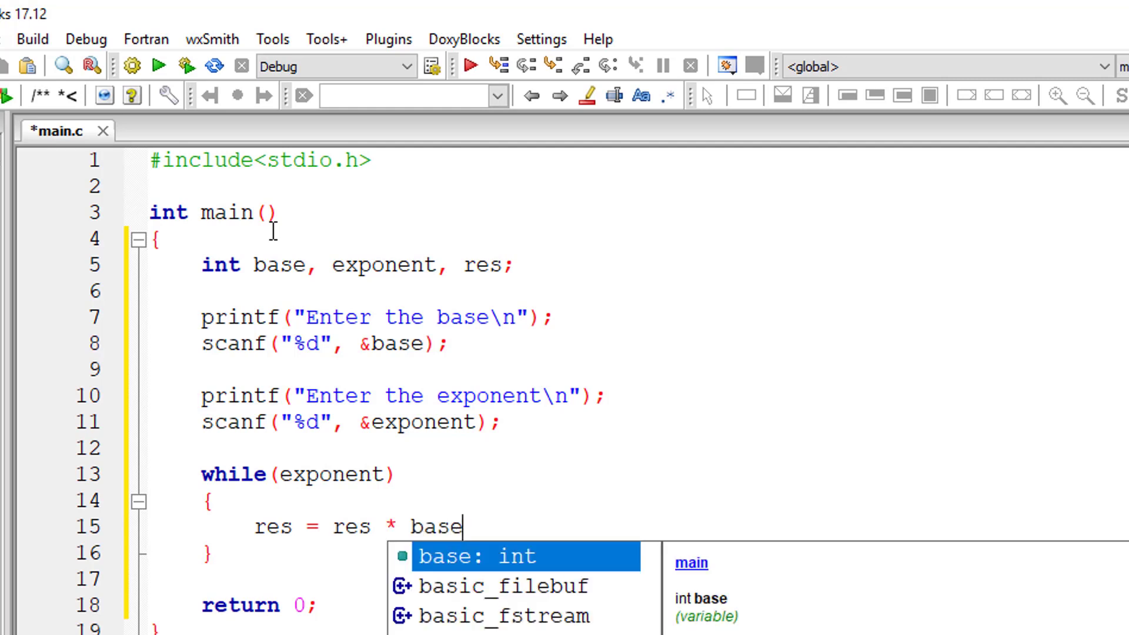
{"action": "type", "text": ";"}
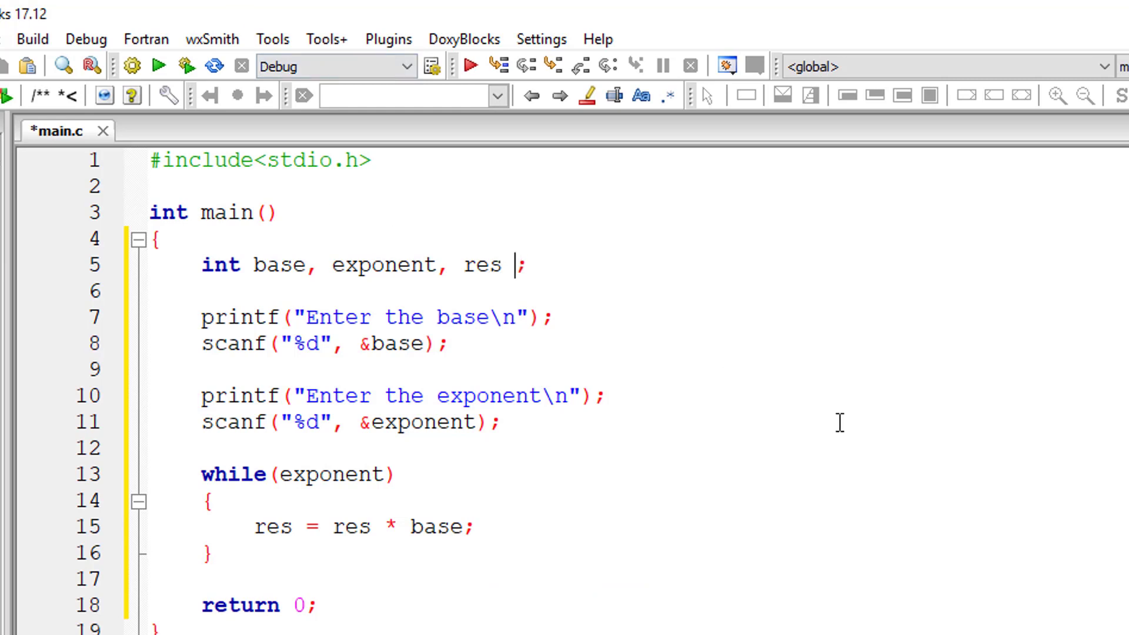
- Initialise res to 1 in its declaration and begin the result printf after the loop
{"action": "type", "text": "= 0"}
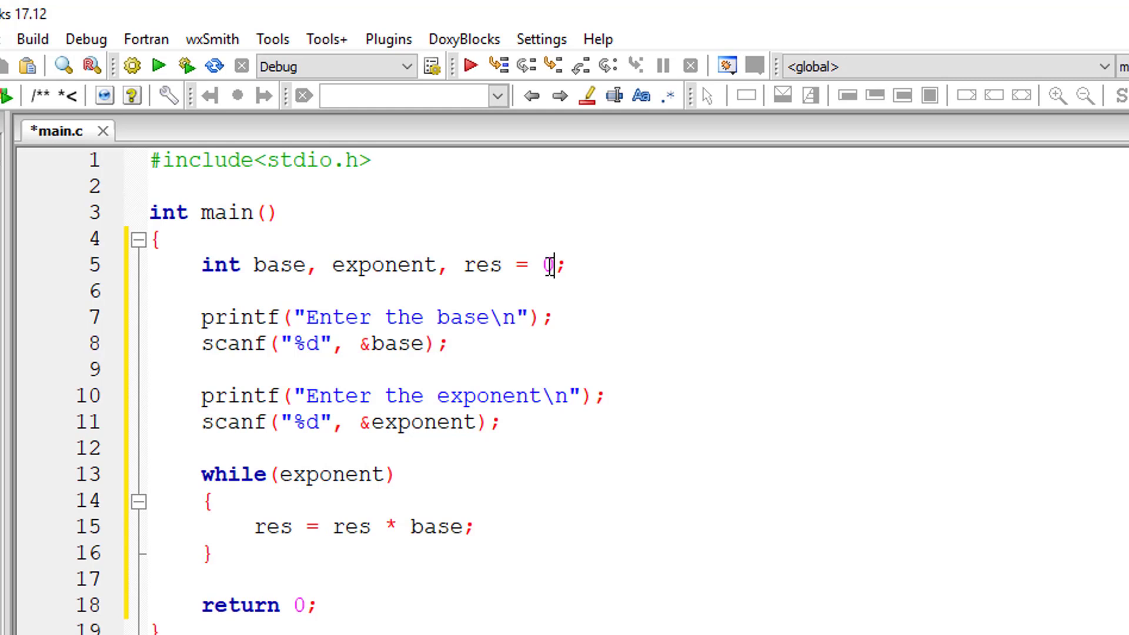
{"action": "type", "text": "1"}
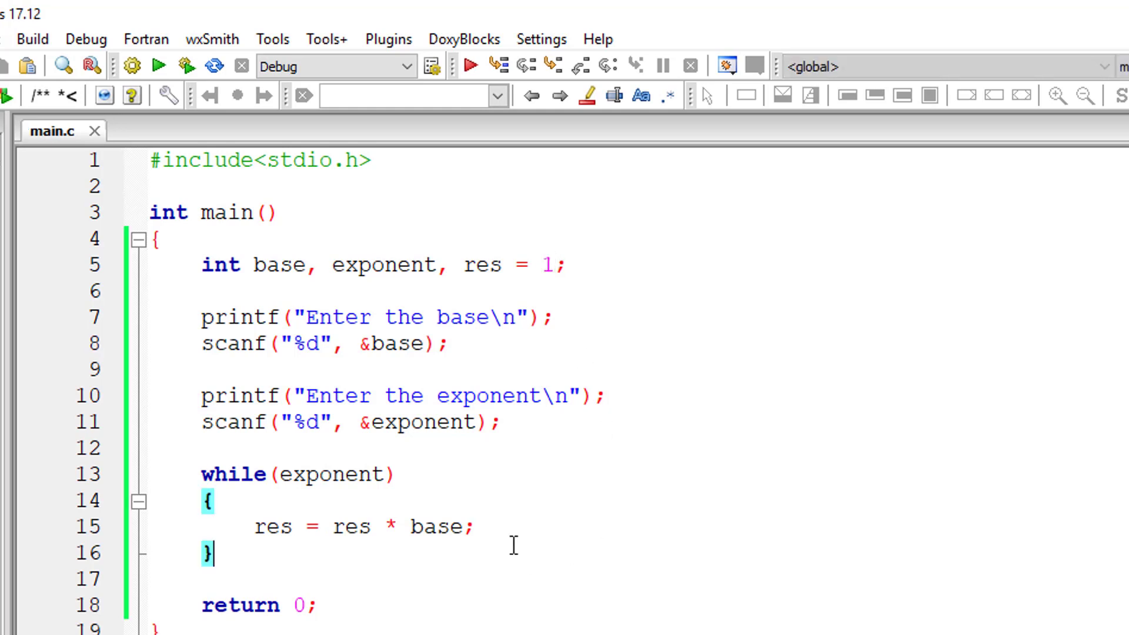
{"action": "type", "text": "printf(\"\""}
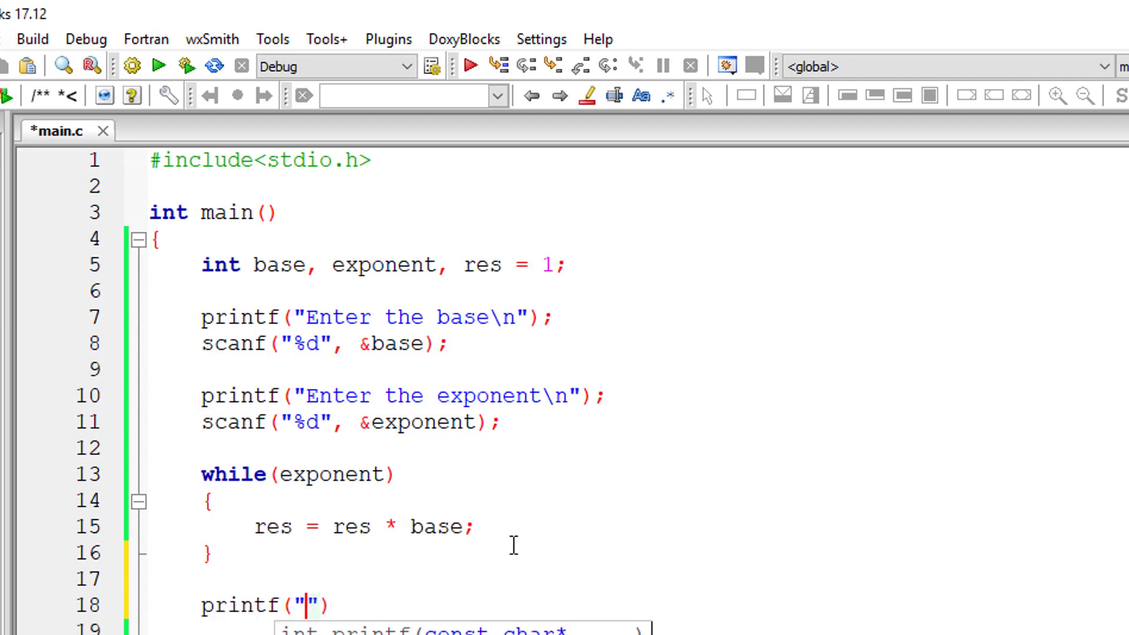
- Complete printf("%d to the power of %d is %d\n", base, exponent, res); and save main.c
{"action": "type", "text": "%d to the power of %d"}
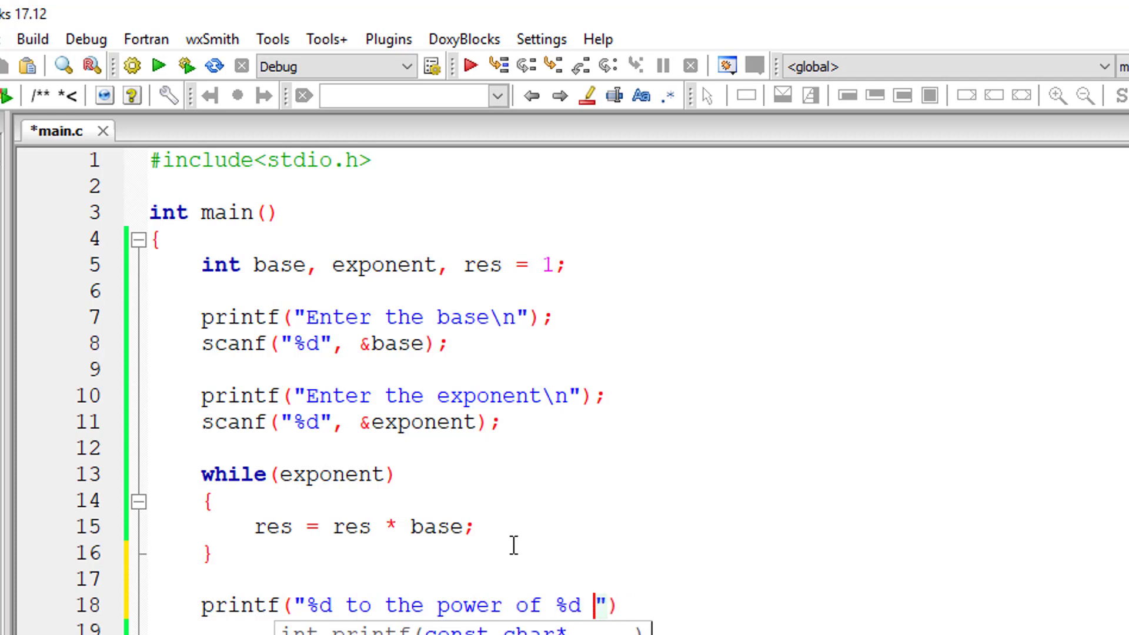
{"action": "type", "text": "is %d"}
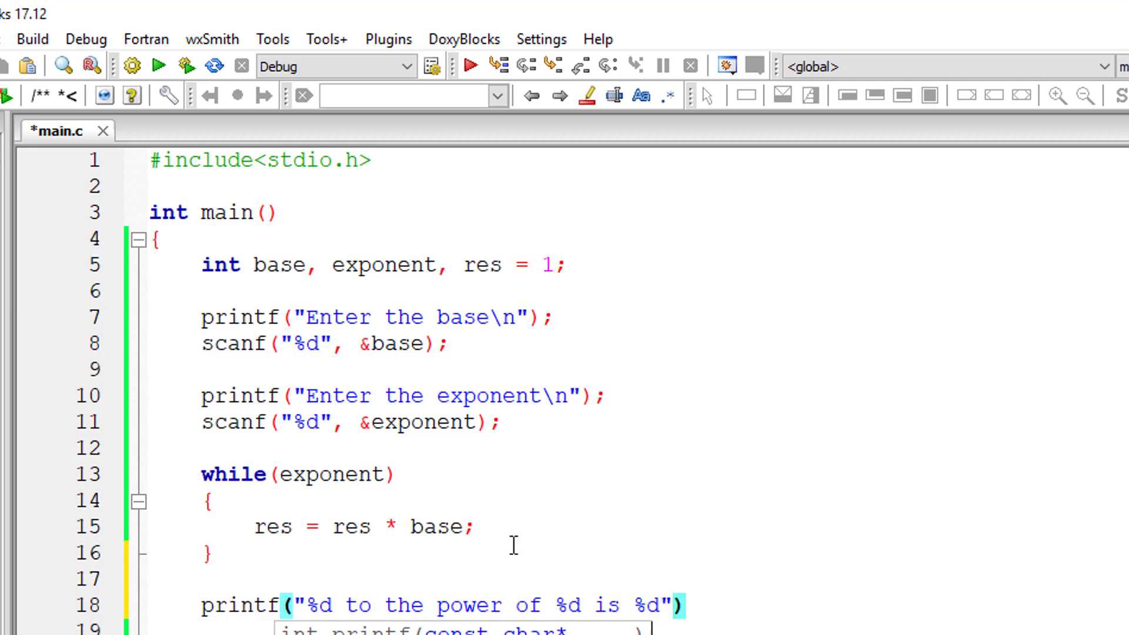
{"action": "type", "text": "\\n\", base, expo"}
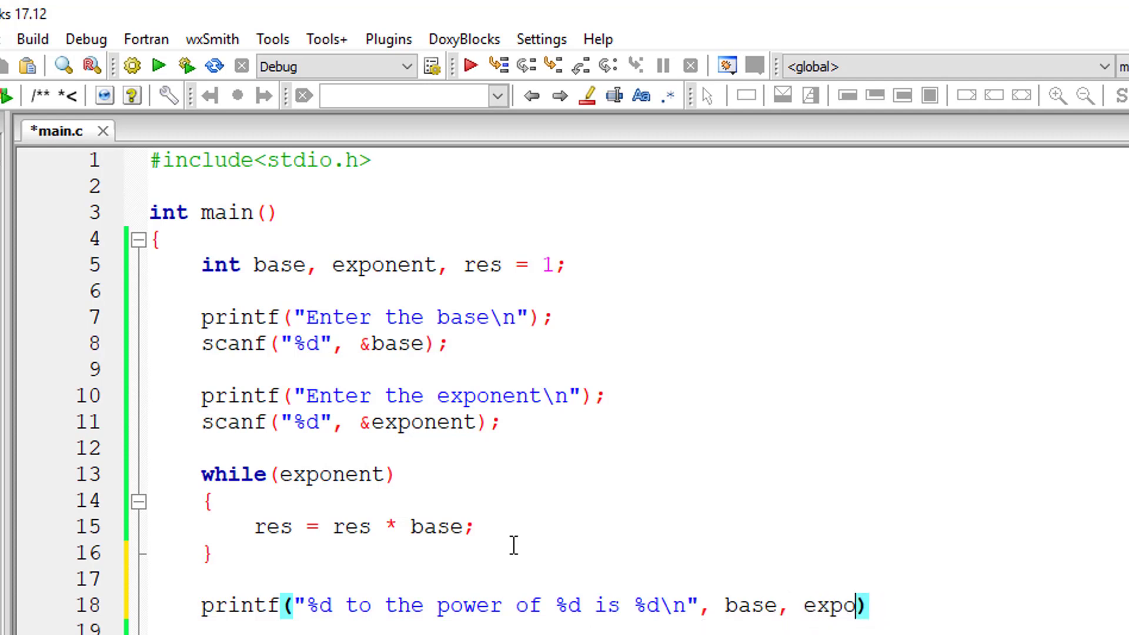
{"action": "type", "text": "nent, res"}
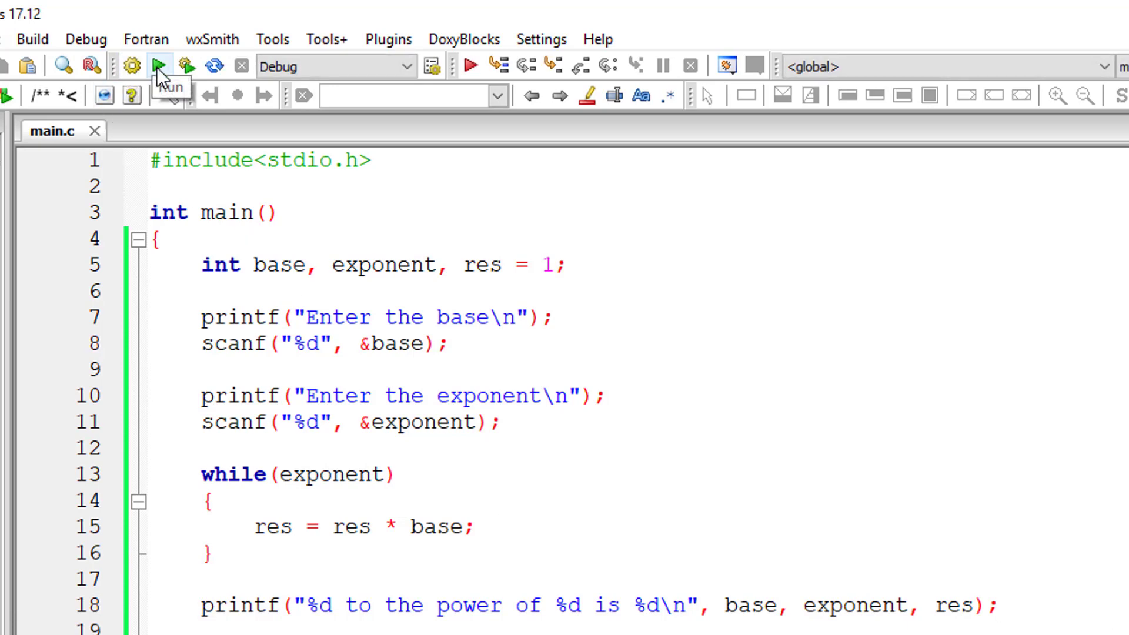
- Run the program and enter base 2 and exponent 3 in the console
{"action": "left_click", "coordinate": [158, 66]}
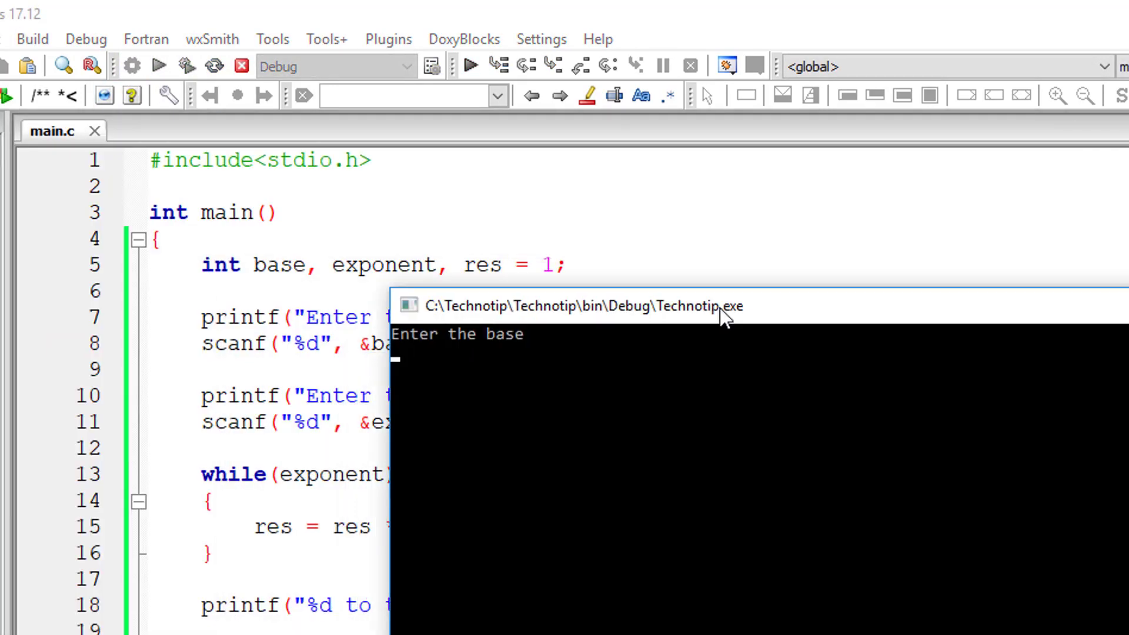
{"action": "type", "text": "2"}
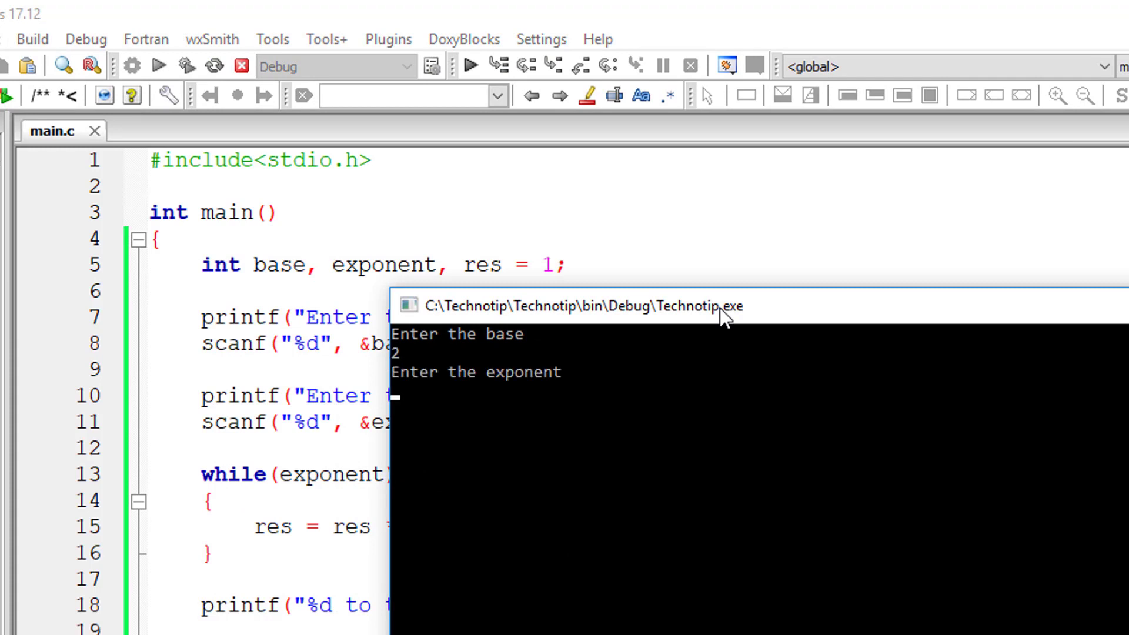
{"action": "type", "text": "3"}
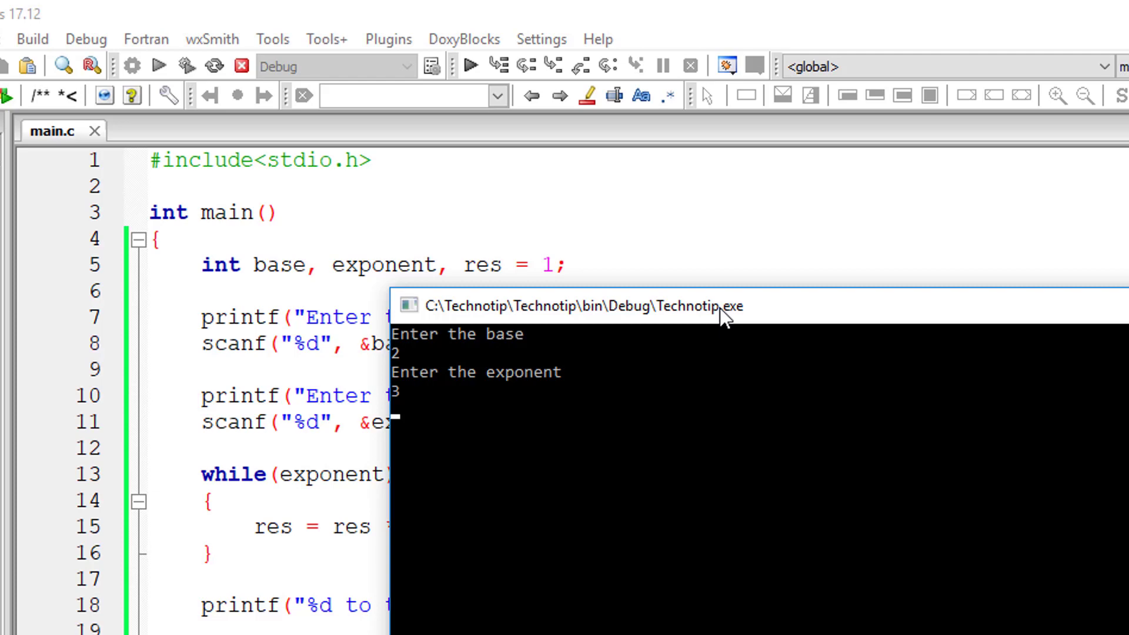
{"action": "mouse_move", "coordinate": [700, 328]}
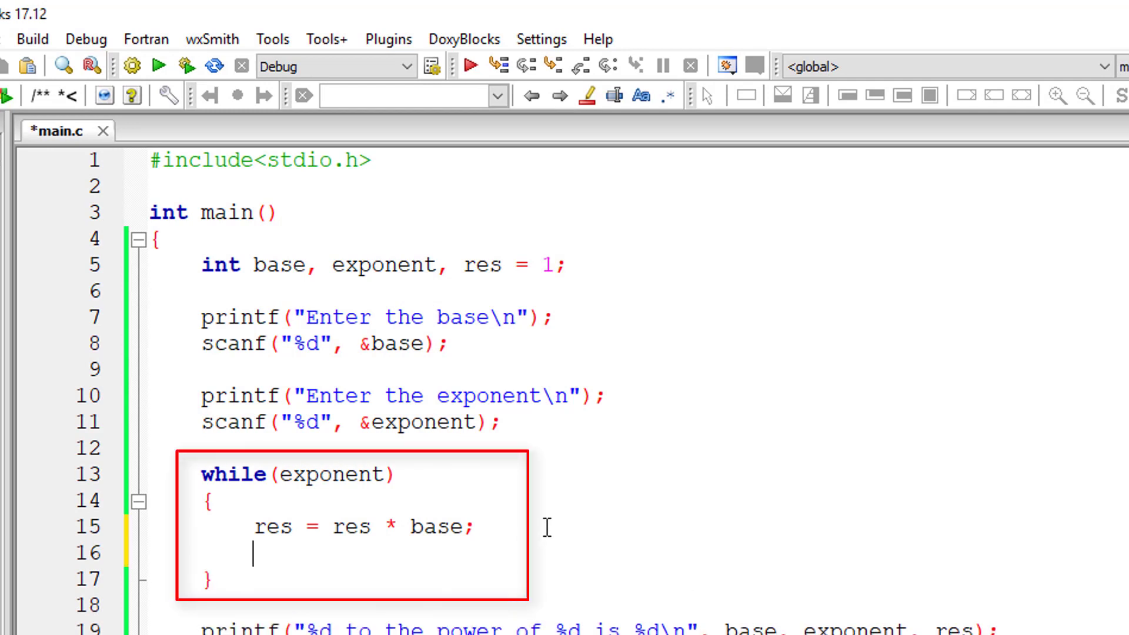
- Add exponent--; inside the while loop and rerun with 2 and 3, getting '2 to the power of 0 is 8'
{"action": "type", "text": "exponent"}
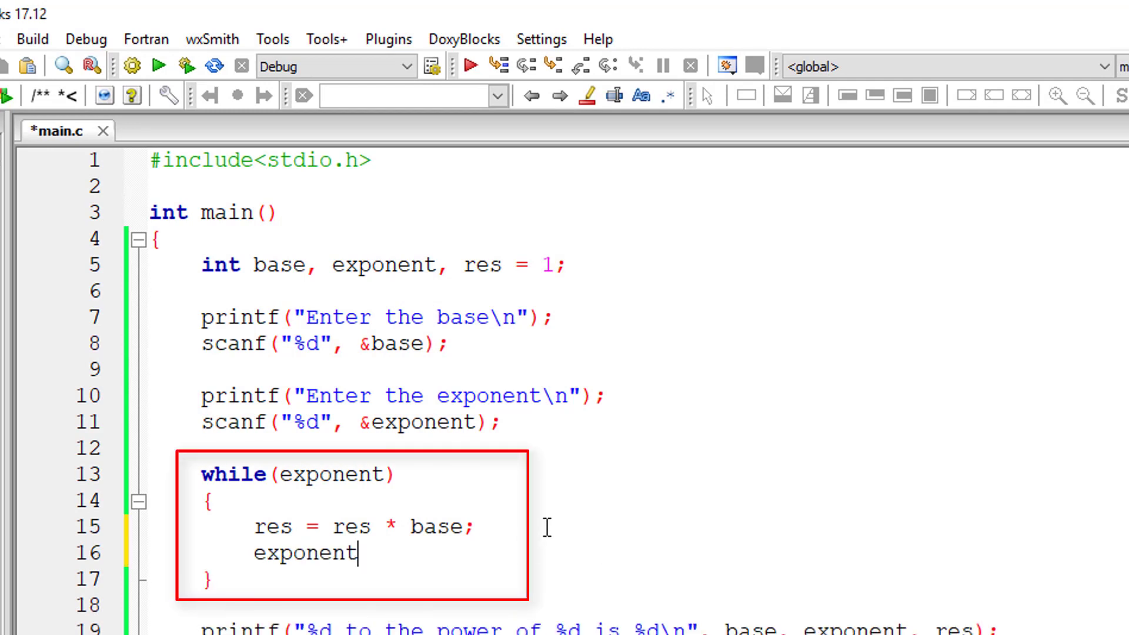
{"action": "type", "text": "--;"}
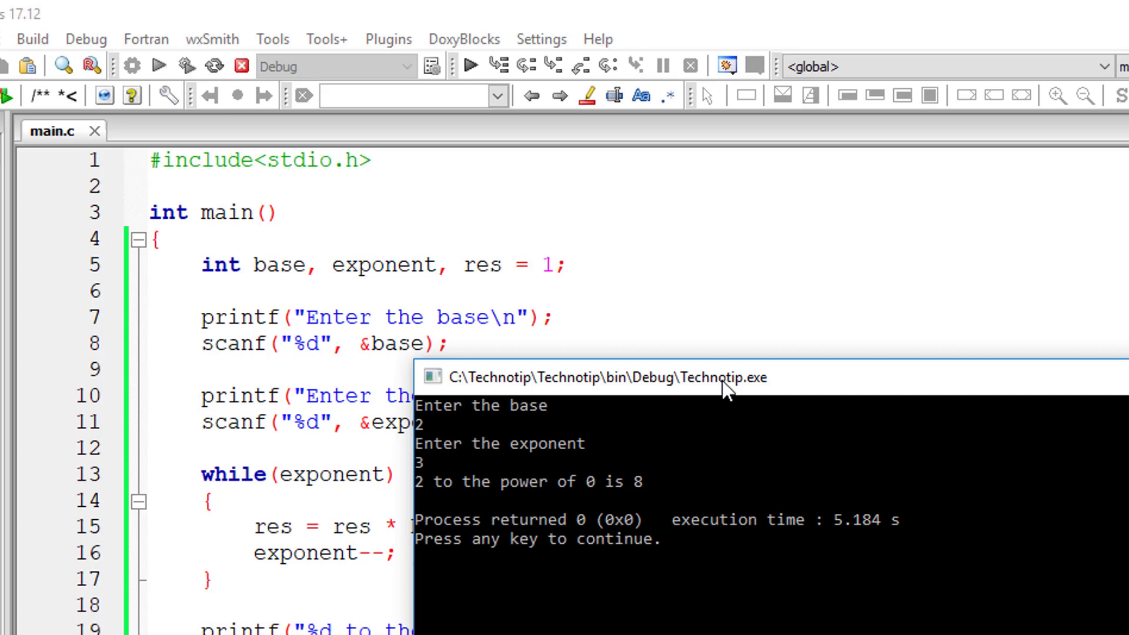
{"action": "mouse_move", "coordinate": [594, 495]}
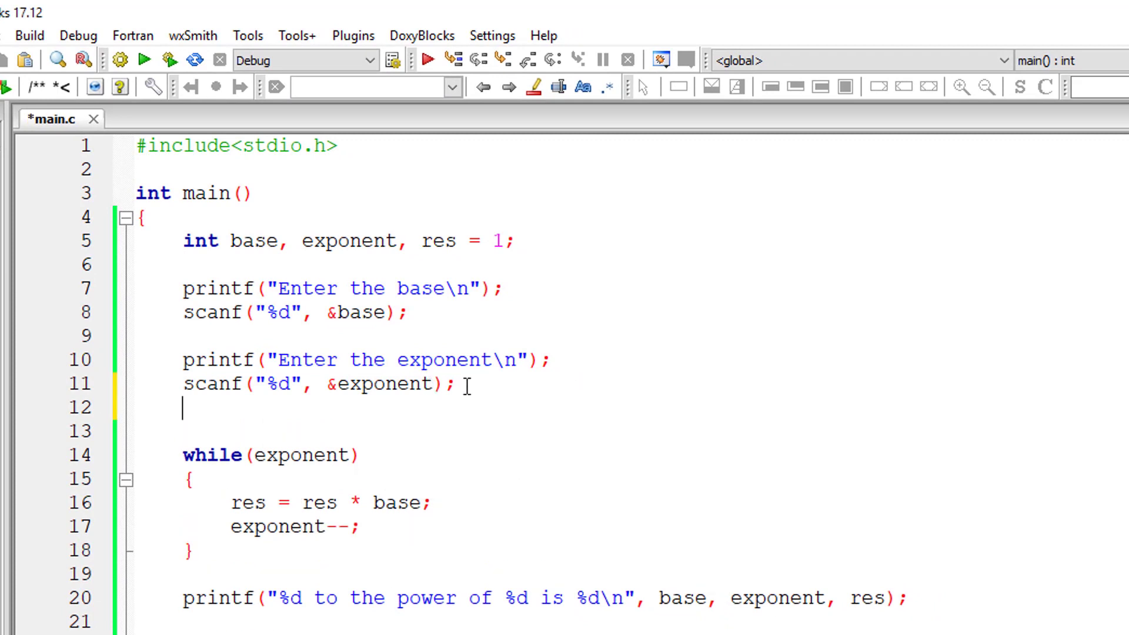
- Add temp = exponent; to keep the original exponent, print temp in the result line, and build and run
{"action": "type", "text": "temp -"}
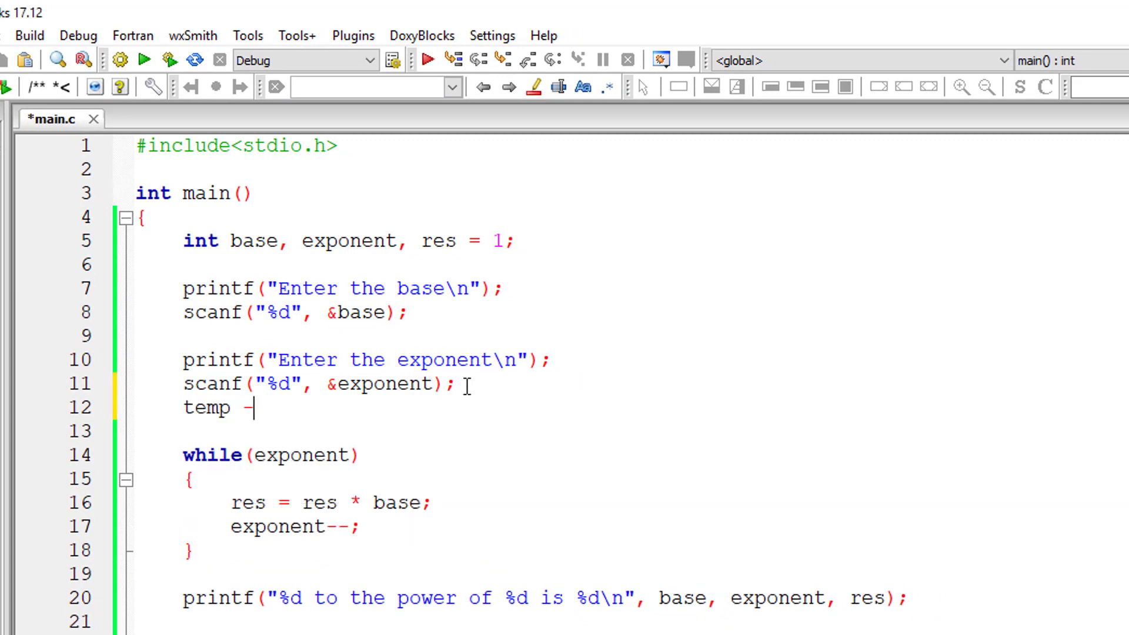
{"action": "type", "text": "= exponent;"}
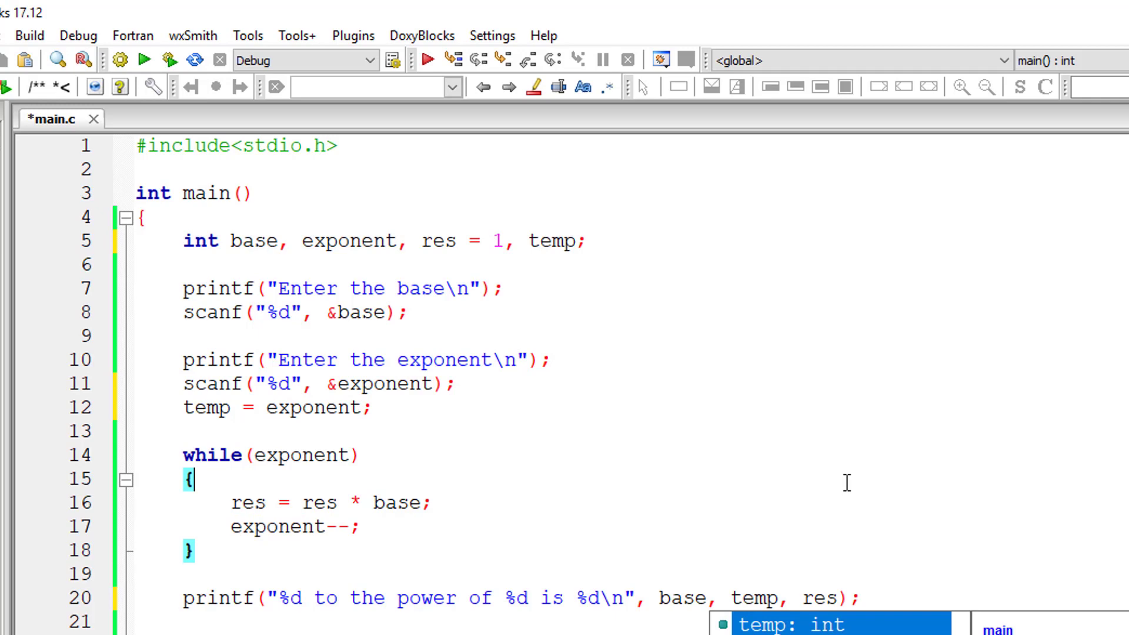
{"action": "left_click", "coordinate": [121, 60]}
{"action": "type", "text": "3"}
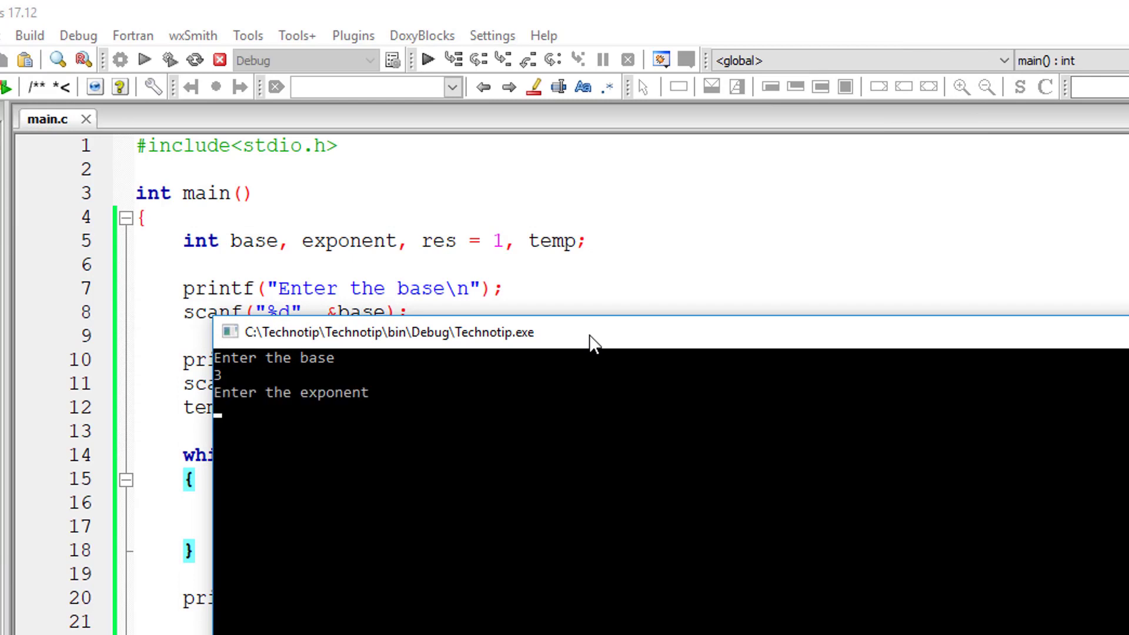
- Enter exponent 2 after base 3; the console prints '3 to the power of 2 is 9'
{"action": "type", "text": "2"}
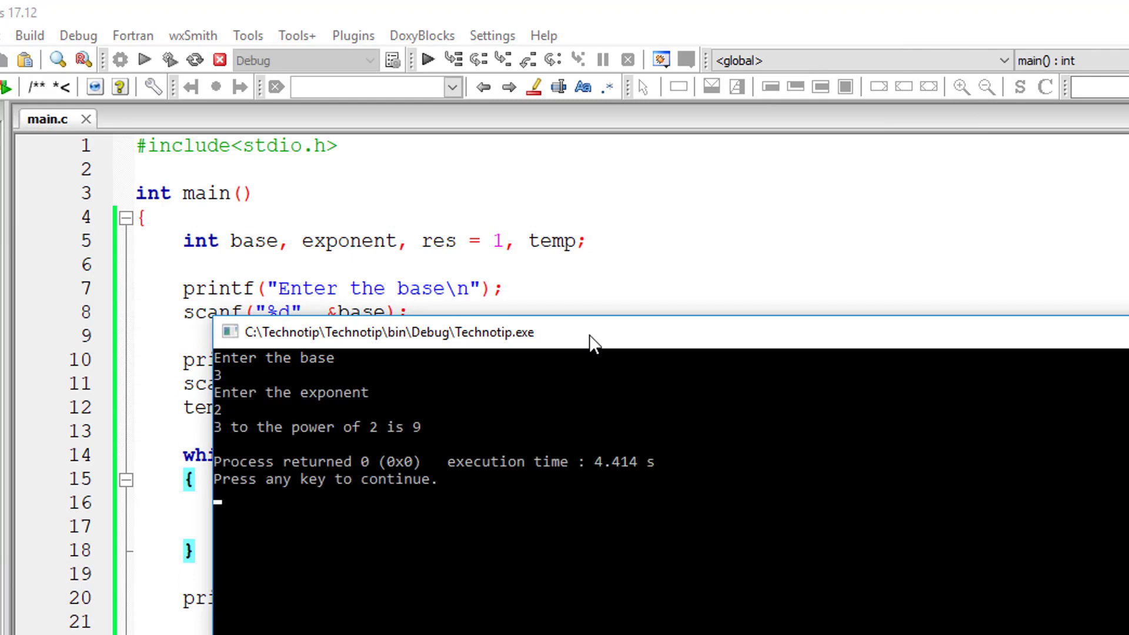